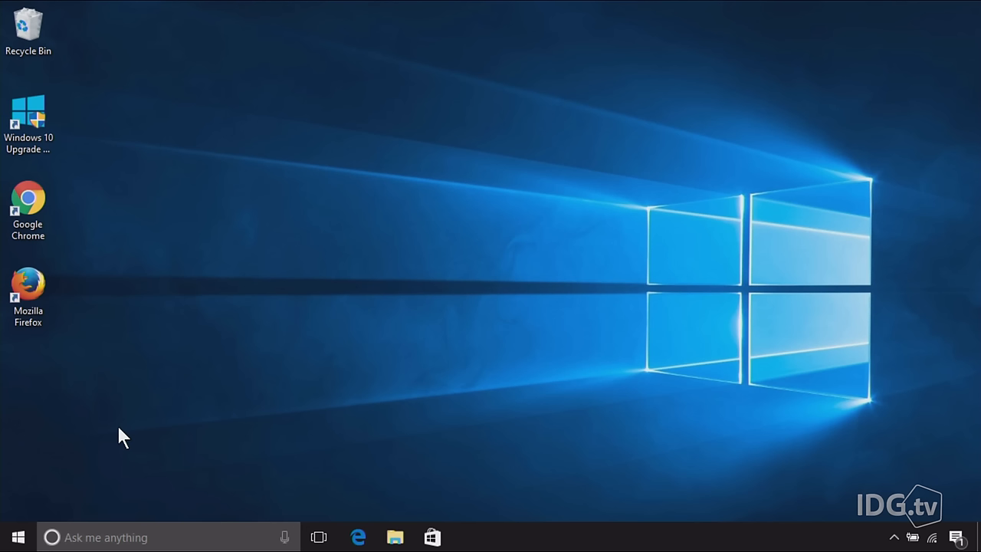
Open the Start button's power-user menu listing Task Manager, Control Panel and Run.
{"action": "right_click", "coordinate": [17, 536]}
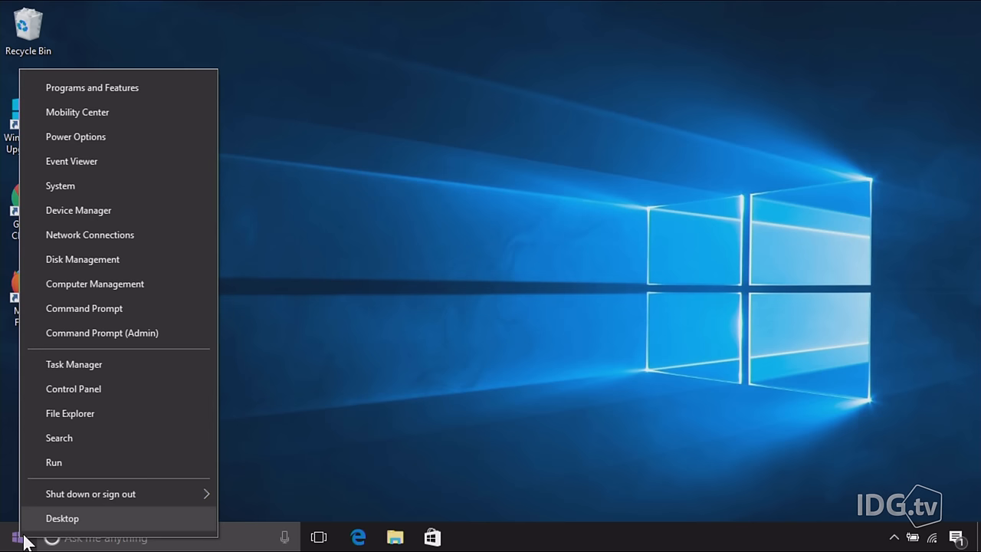
{"action": "mouse_move", "coordinate": [84, 308]}
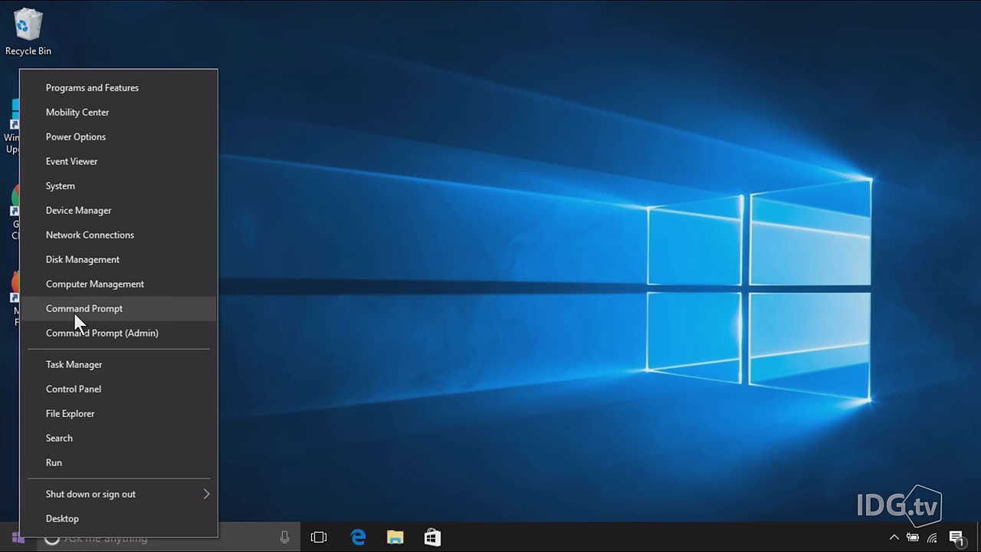
{"action": "mouse_move", "coordinate": [80, 318]}
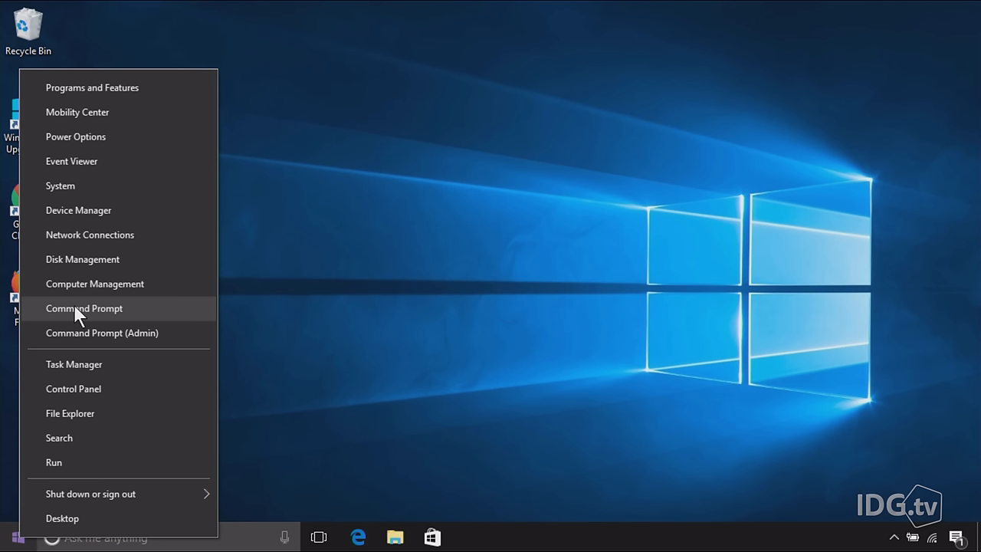
{"action": "mouse_move", "coordinate": [73, 330]}
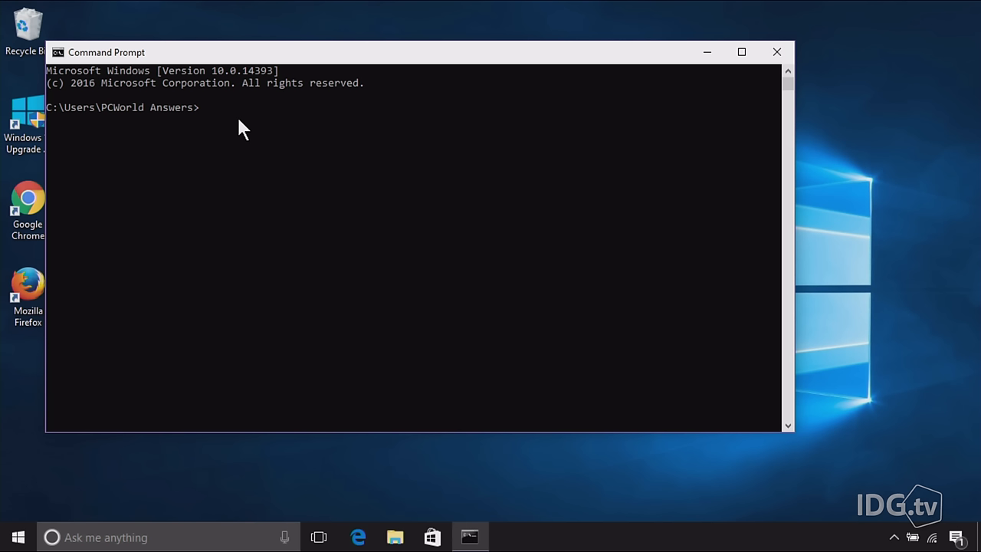
Run ipconfig to show Wi-Fi IPv4 172.21.10.103, subnet mask and gateway 172.21.0.1.
{"action": "type", "text": "ipconfig"}
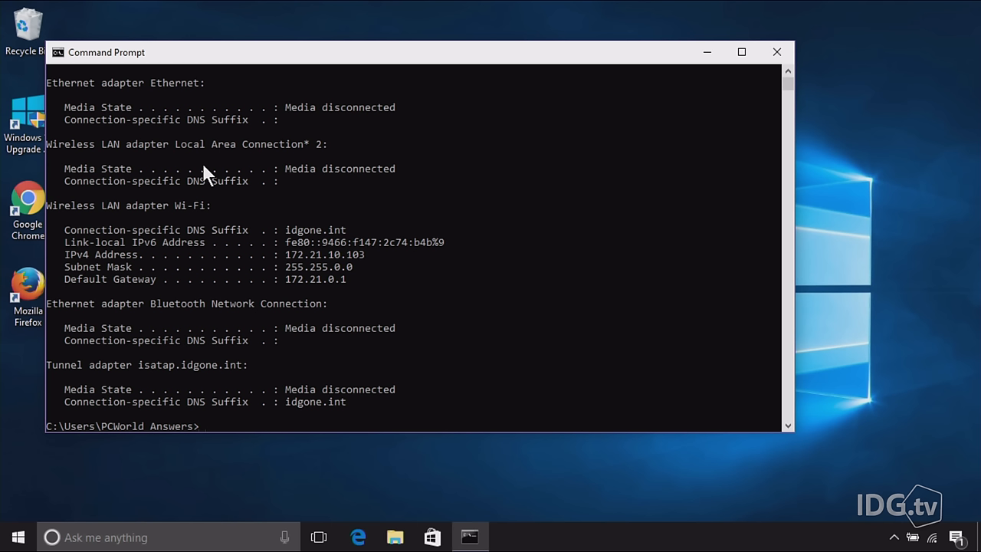
{"action": "mouse_move", "coordinate": [314, 295]}
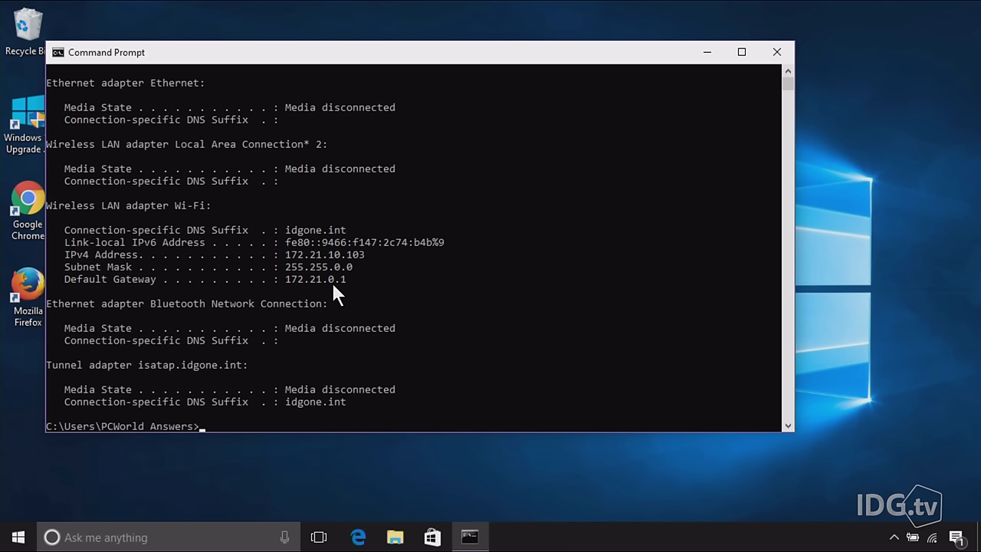
{"action": "type", "text": "ping ww"}
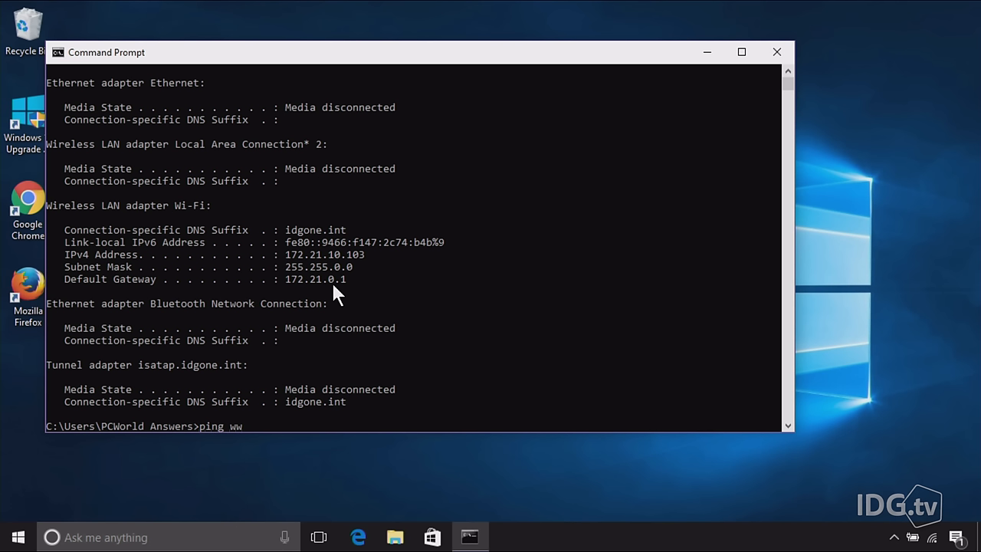
{"action": "type", "text": "w.pcworld.com"}
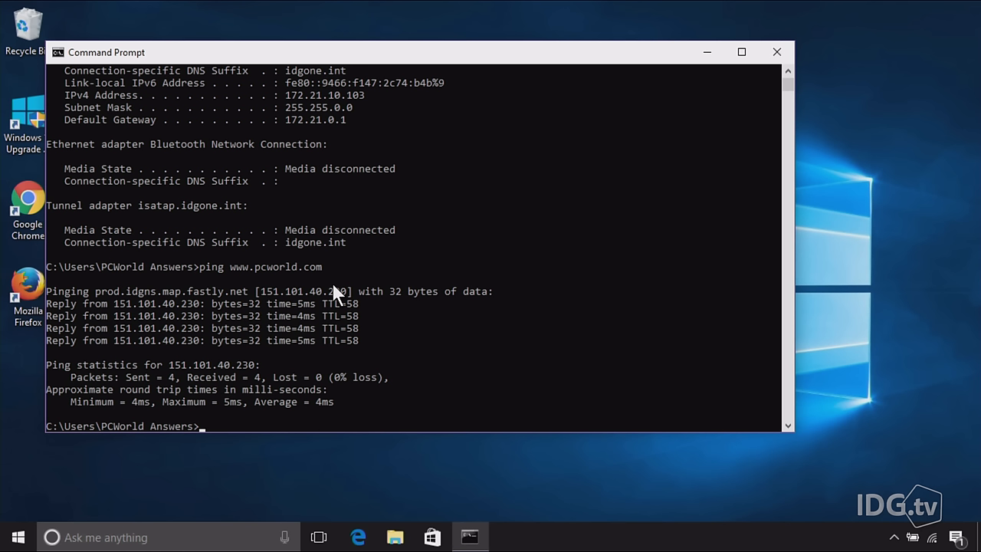
{"action": "type", "text": "wh"}
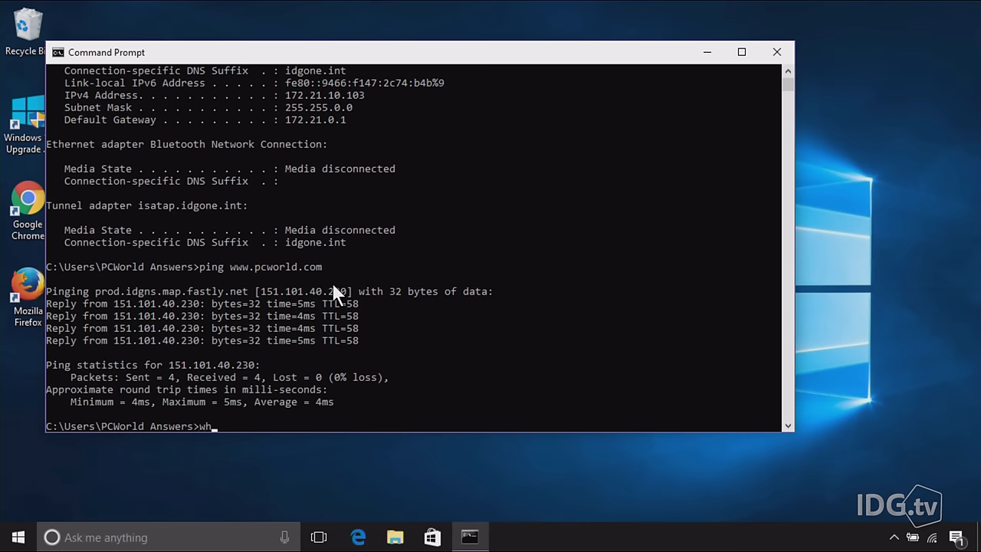
Run whoami to display the computer and signed-in account name.
{"action": "key", "text": "enter"}
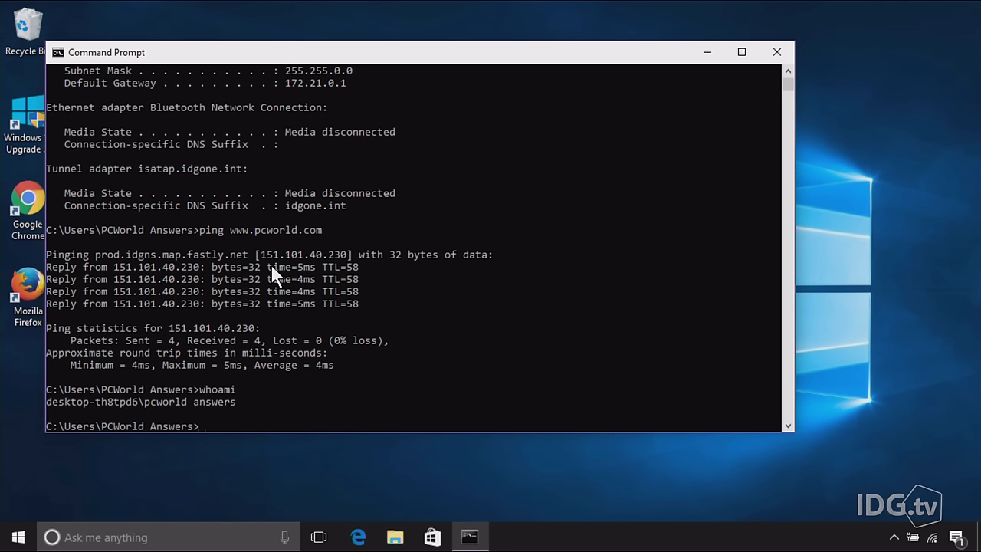
{"action": "mouse_move", "coordinate": [223, 421]}
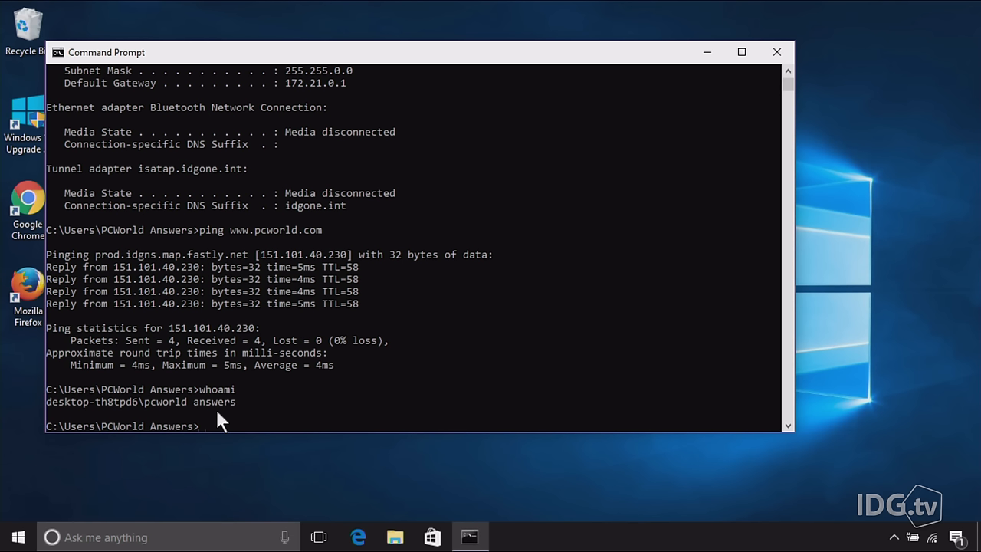
{"action": "type", "text": "whoami"}
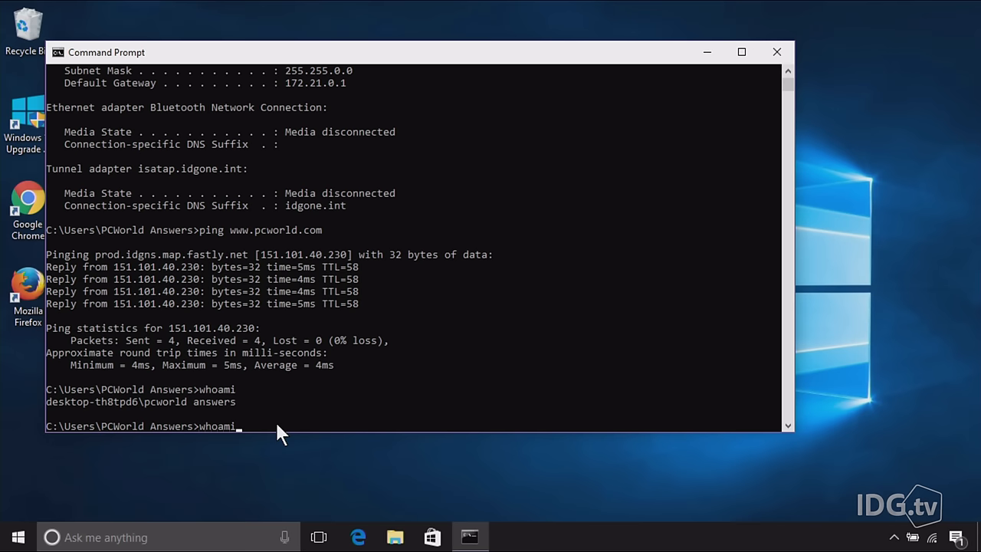